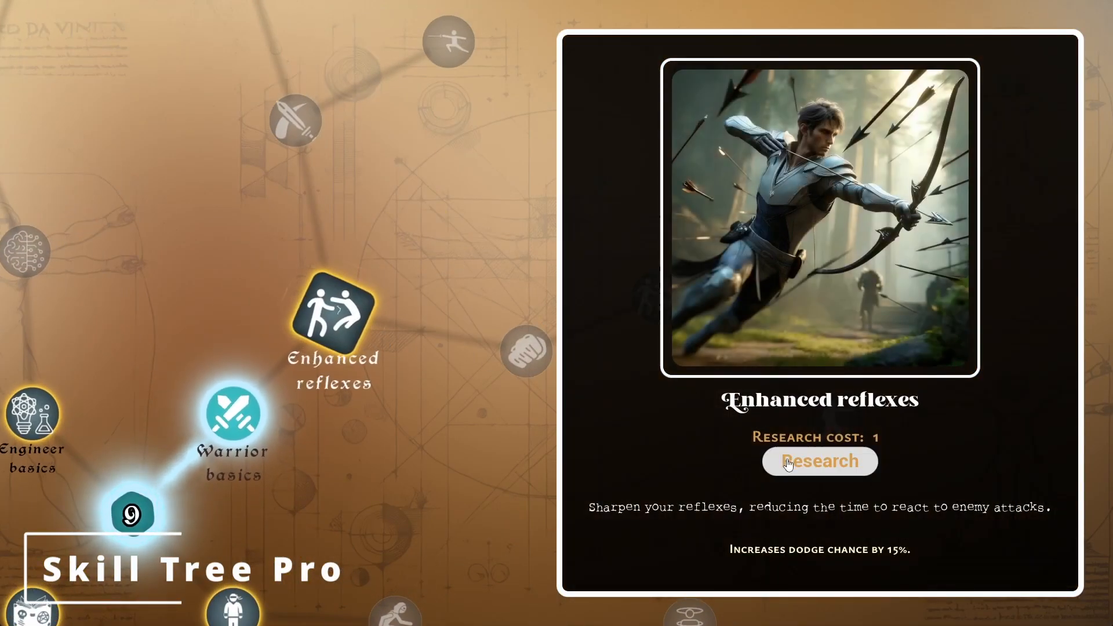
Research Enhanced reflexes, then research Flame spark in the magic tree.
{"action": "left_click", "coordinate": [819, 461]}
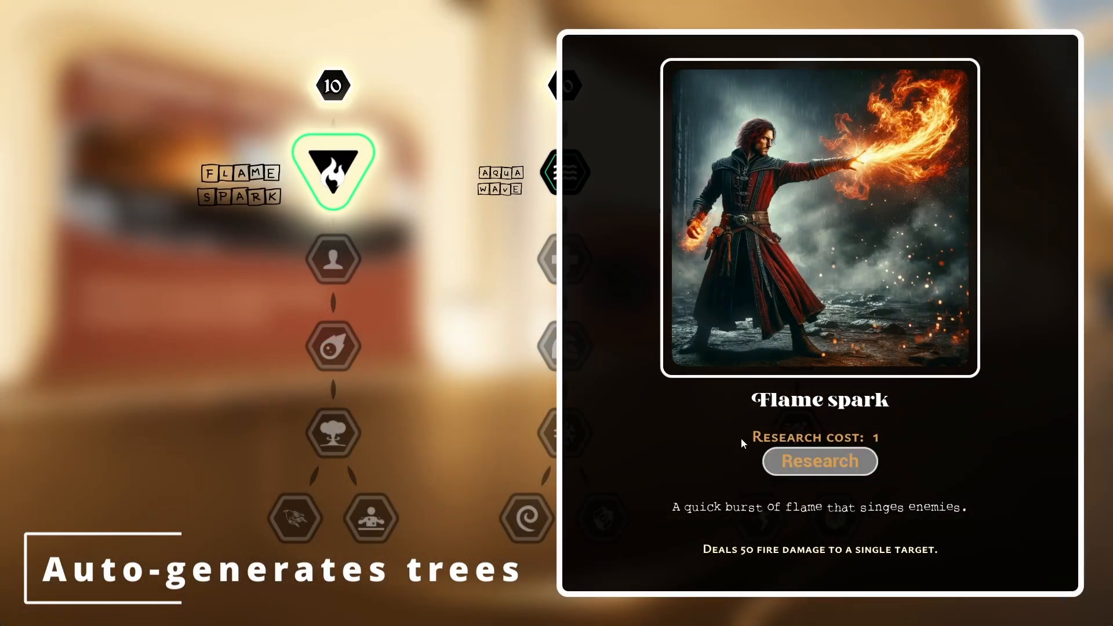
{"action": "left_click", "coordinate": [819, 461]}
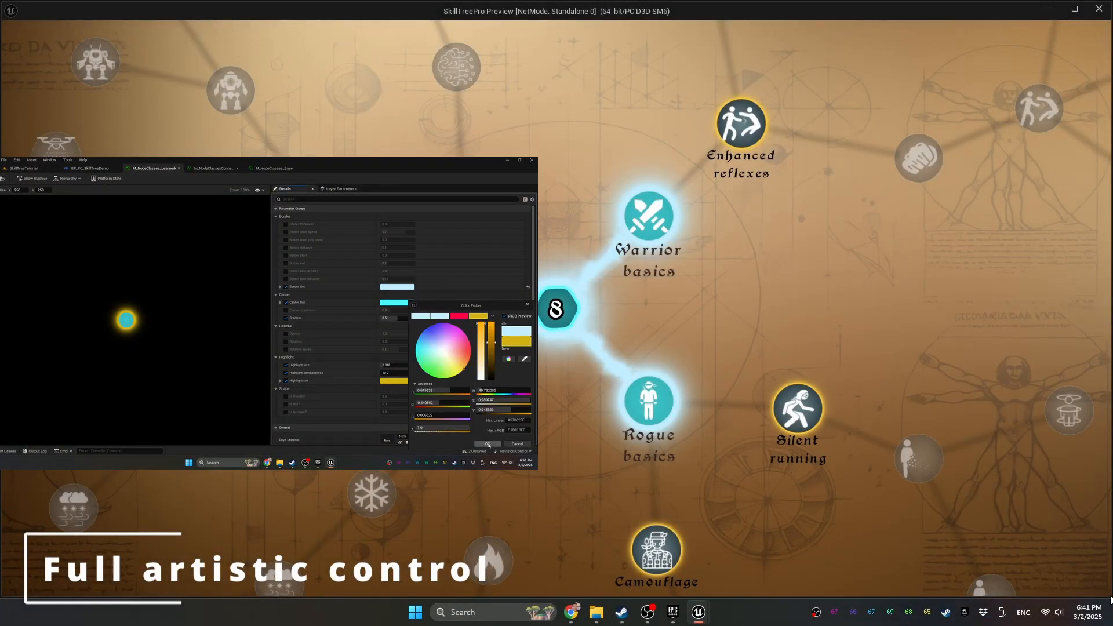
Confirm the picked Center Color for the node material with OK.
{"action": "left_click", "coordinate": [487, 444]}
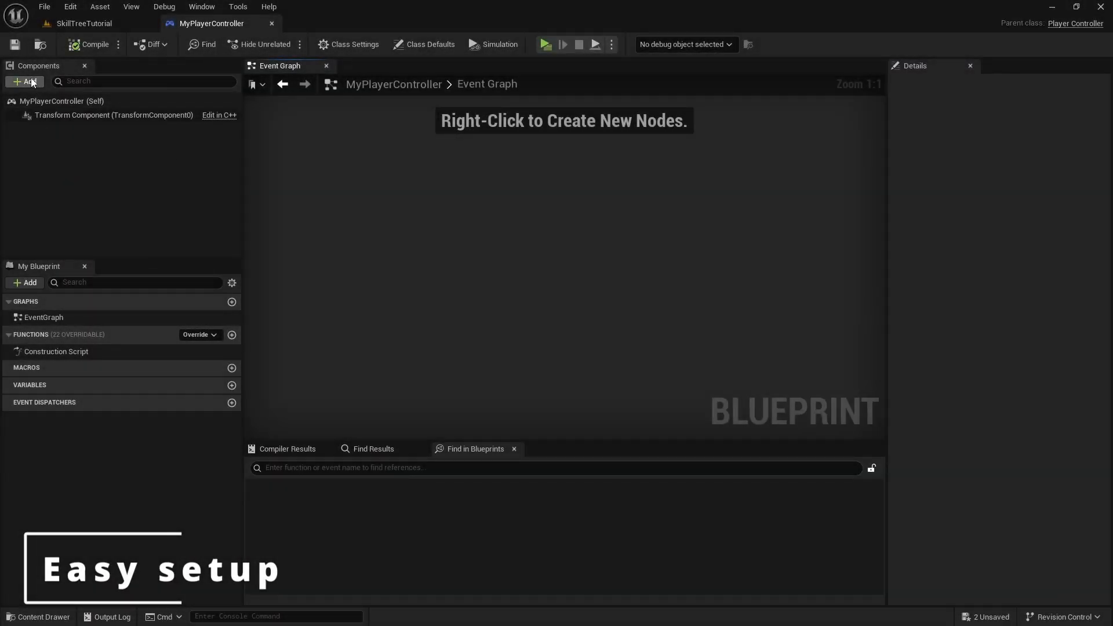
Add BPC_SkillTree_Magic, expand its Start and Node Appearance settings, and scroll through the rest.
{"action": "type", "text": "skilltree"}
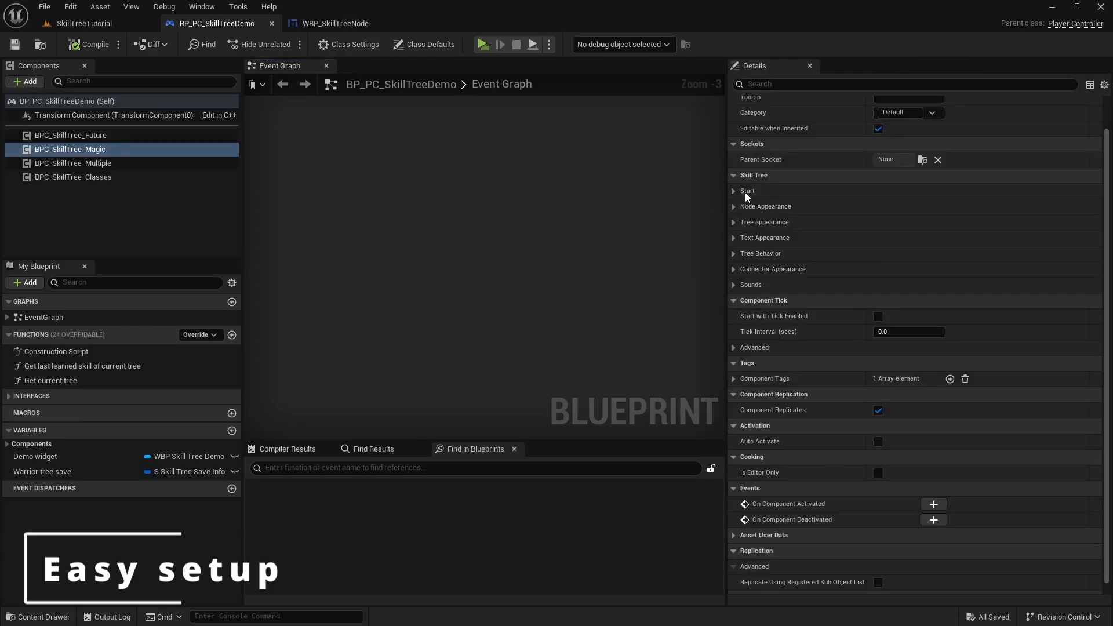
{"action": "left_click", "coordinate": [734, 190]}
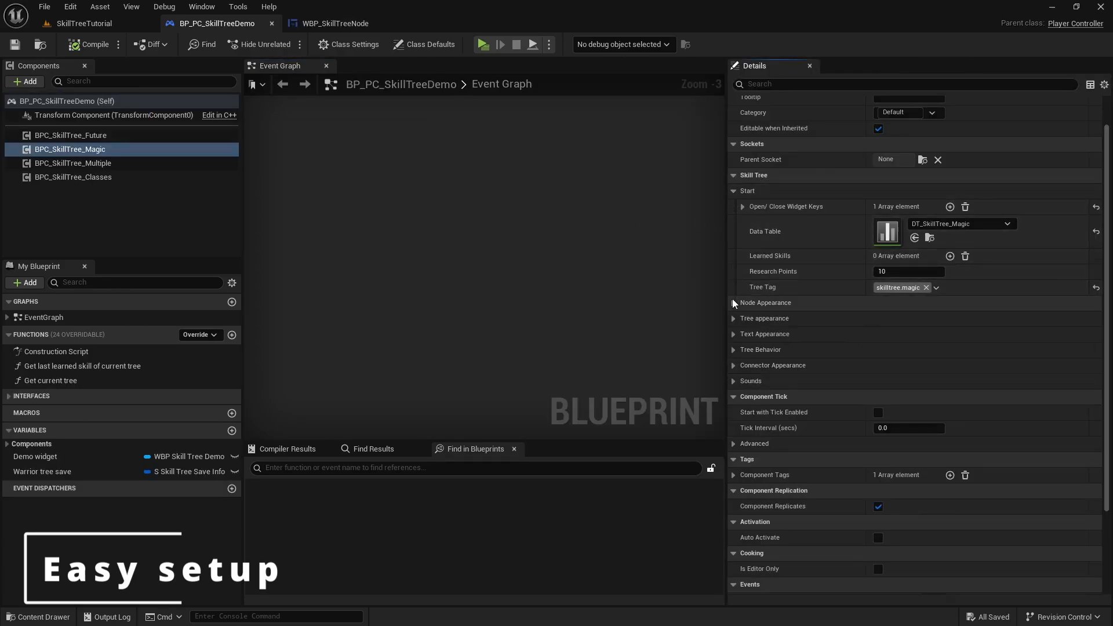
{"action": "left_click", "coordinate": [734, 303]}
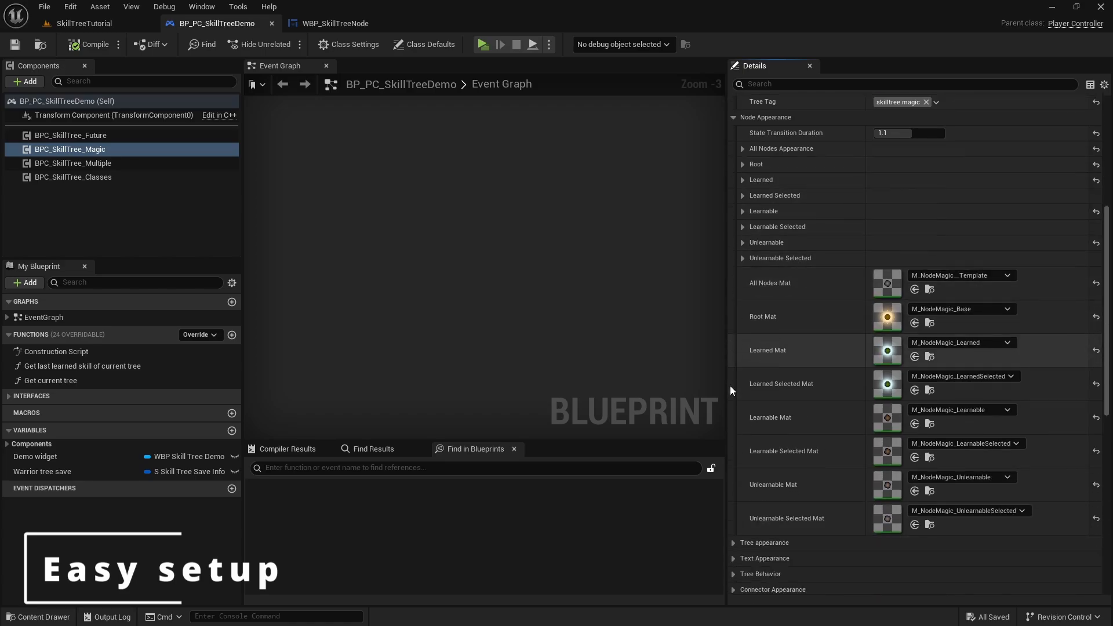
{"action": "scroll", "scroll_direction": "down", "scroll_amount": 3}
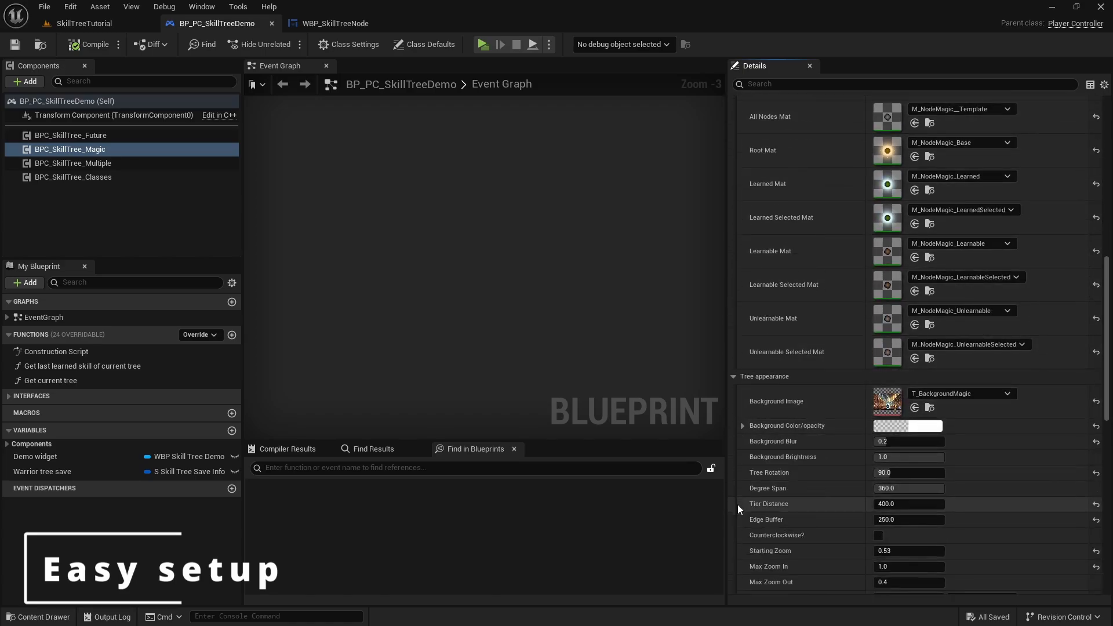
{"action": "scroll", "scroll_direction": "down", "scroll_amount": 3}
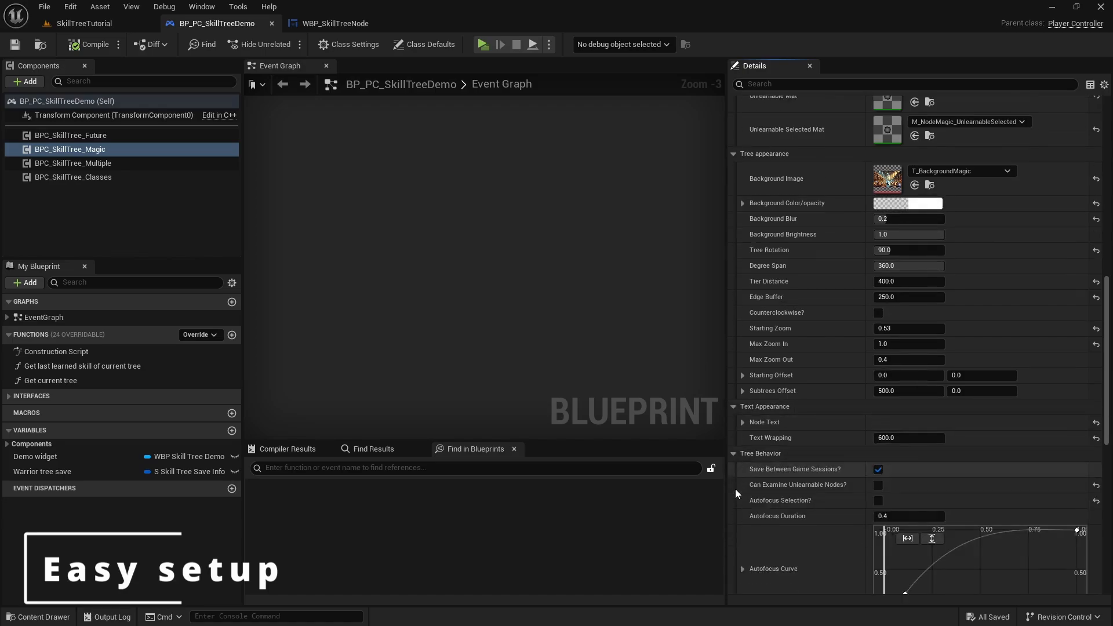
{"action": "scroll", "scroll_direction": "down", "scroll_amount": 3}
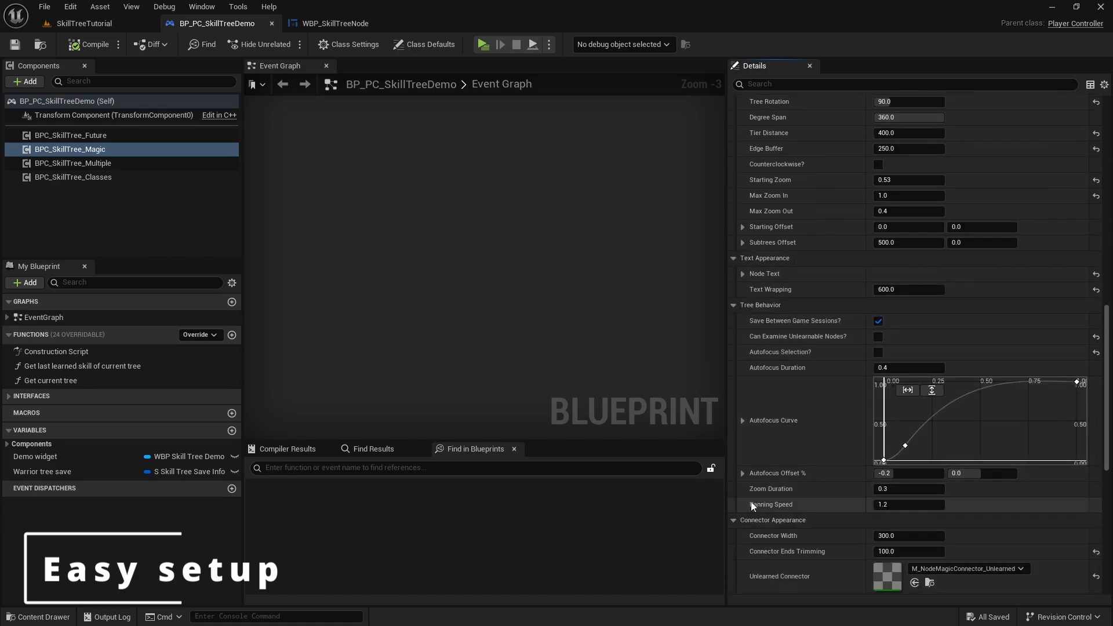
{"action": "scroll", "scroll_direction": "down", "scroll_amount": 3}
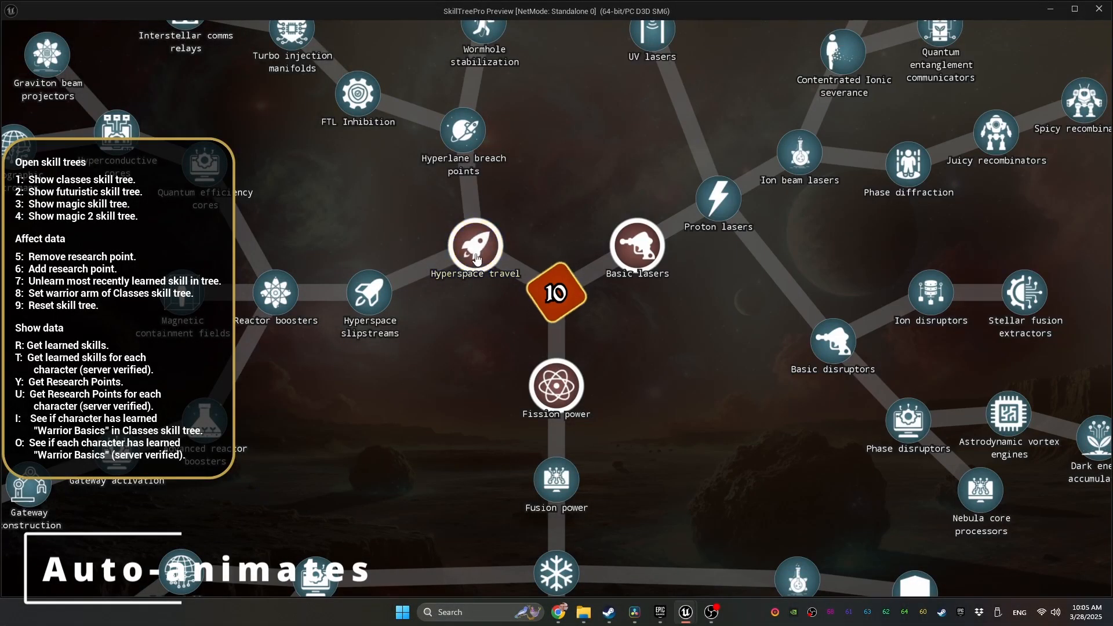
Research Hyperspace travel, then research Fission power in the futuristic tree.
{"action": "left_click", "coordinate": [475, 246]}
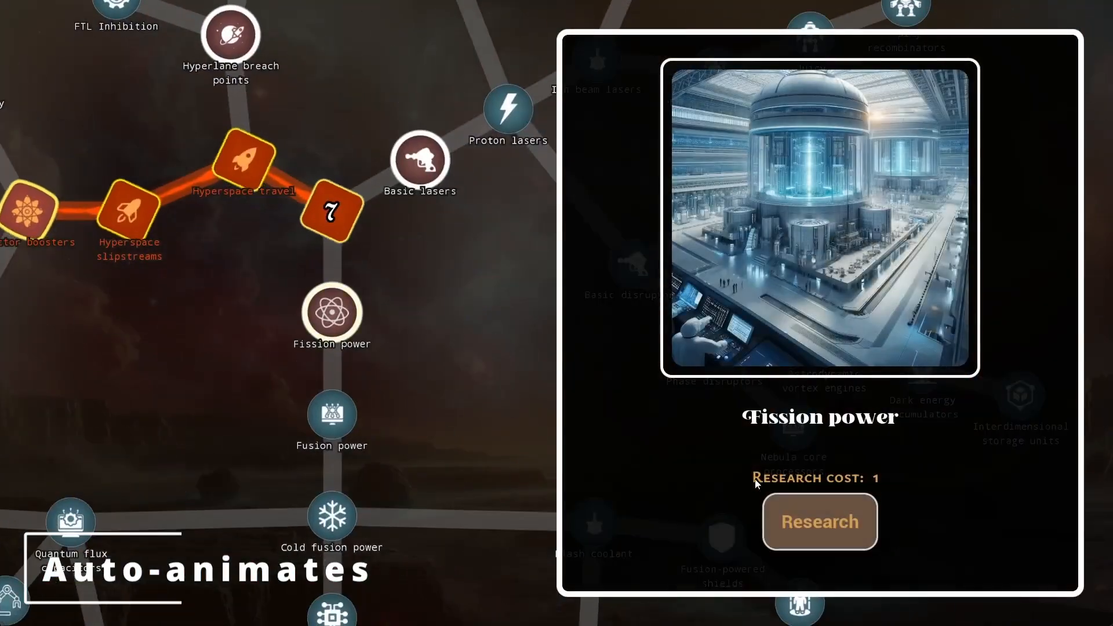
{"action": "left_click", "coordinate": [819, 522]}
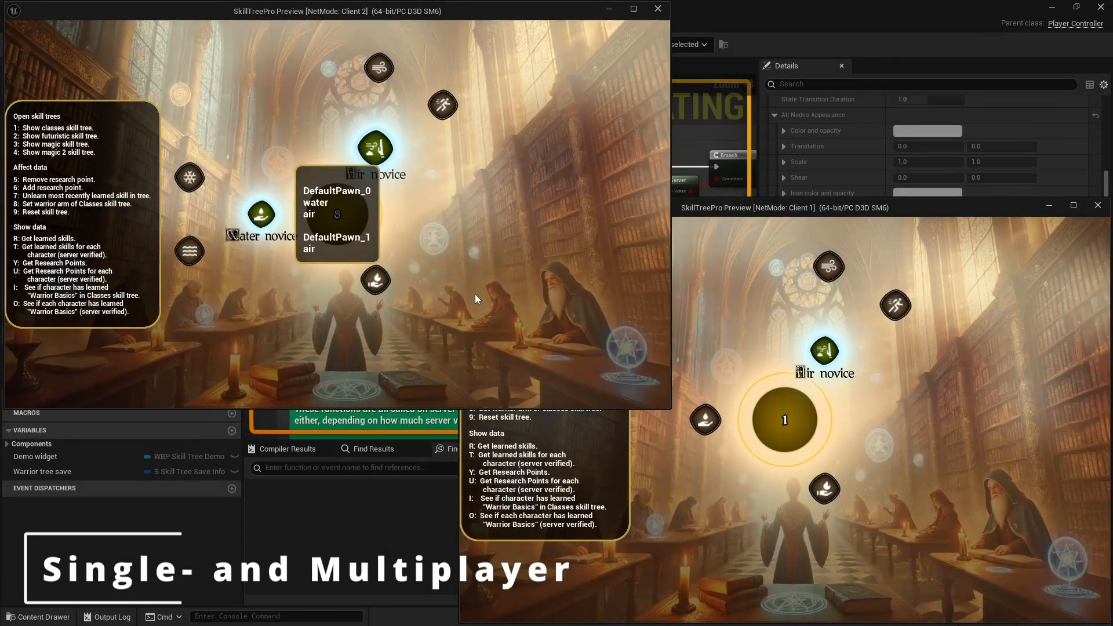
Learn Air novice in the two-client magic tree preview.
{"action": "left_click", "coordinate": [374, 279]}
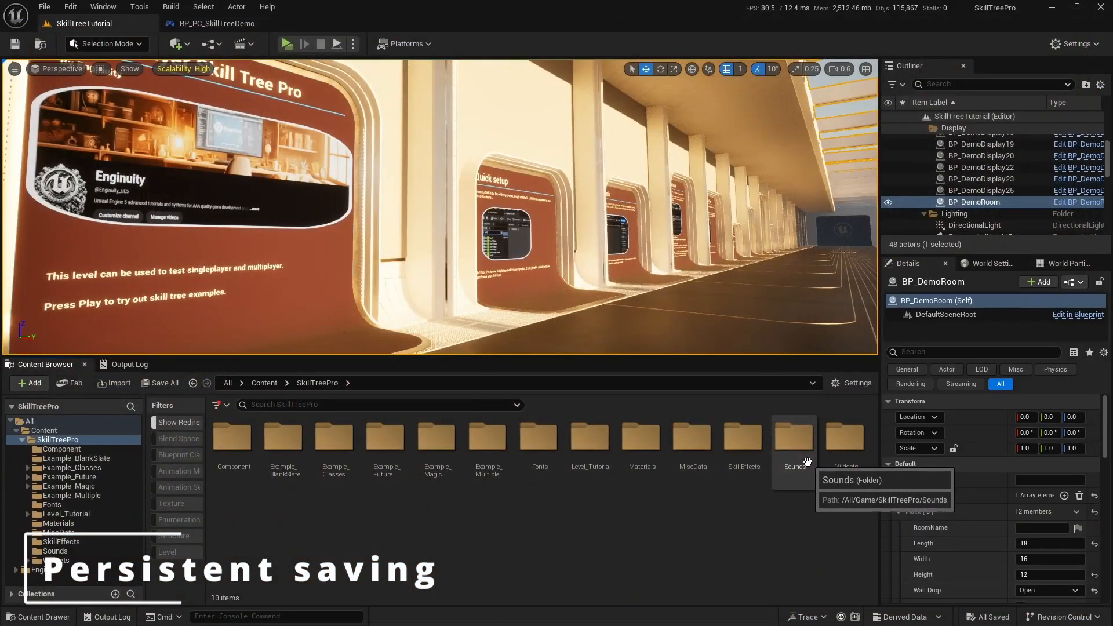
Play the demo again to confirm Water novice and 9 points persist.
{"action": "left_click", "coordinate": [286, 44]}
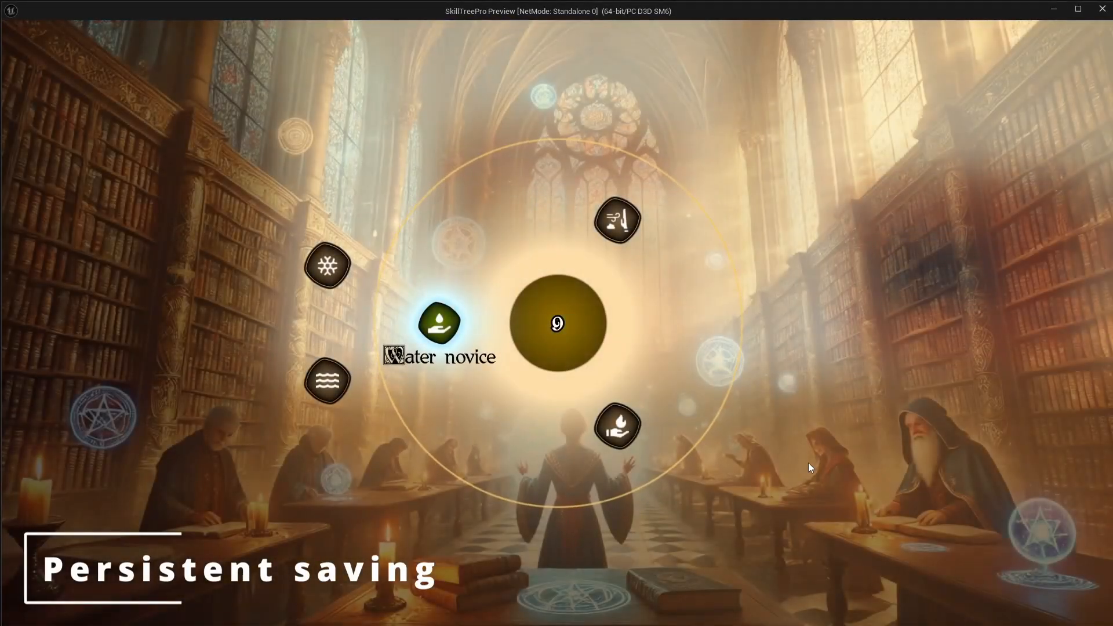
{"action": "mouse_move", "coordinate": [417, 222]}
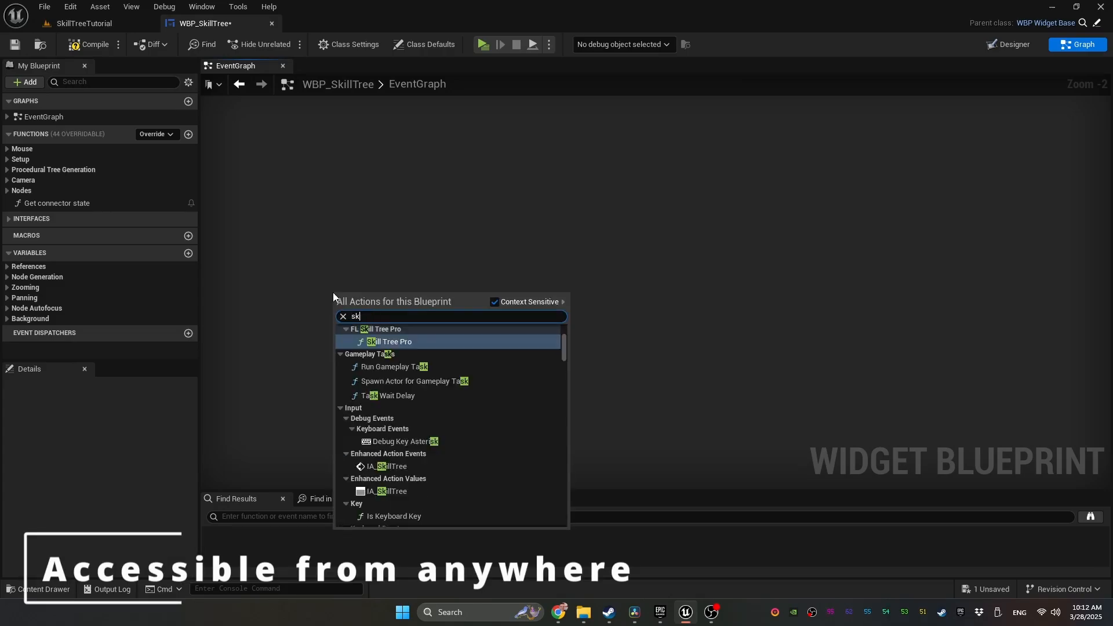
Add the FL Skill Tree Pro > Skill Tree Pro function node to WBP_SkillTree.
{"action": "left_click", "coordinate": [389, 342]}
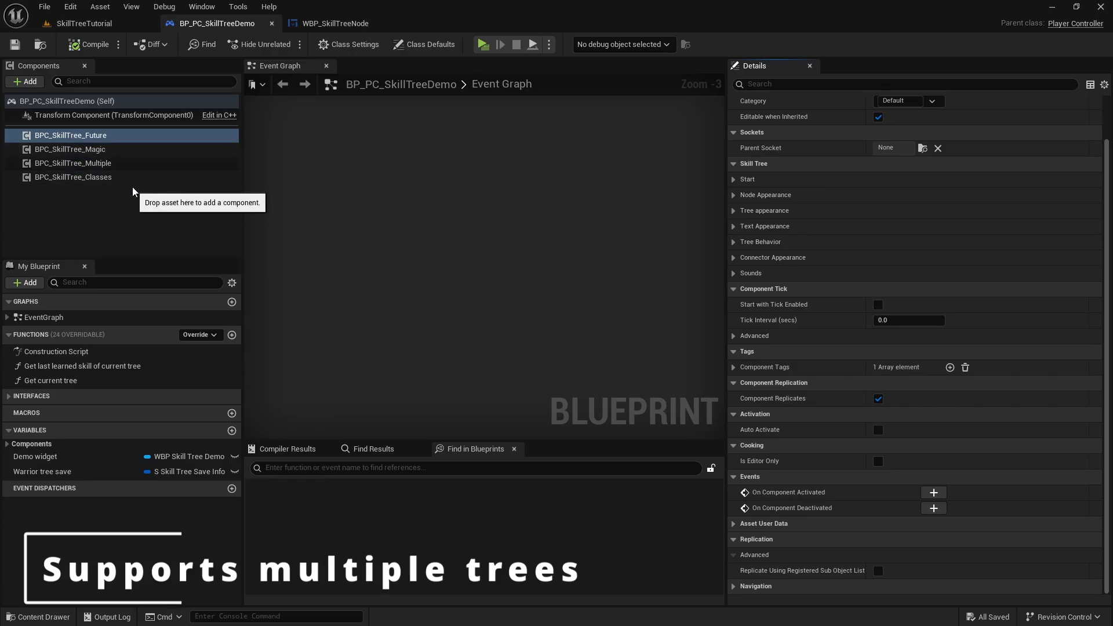
Play the demo and switch between skill trees to show blend timing.
{"action": "left_click", "coordinate": [482, 44]}
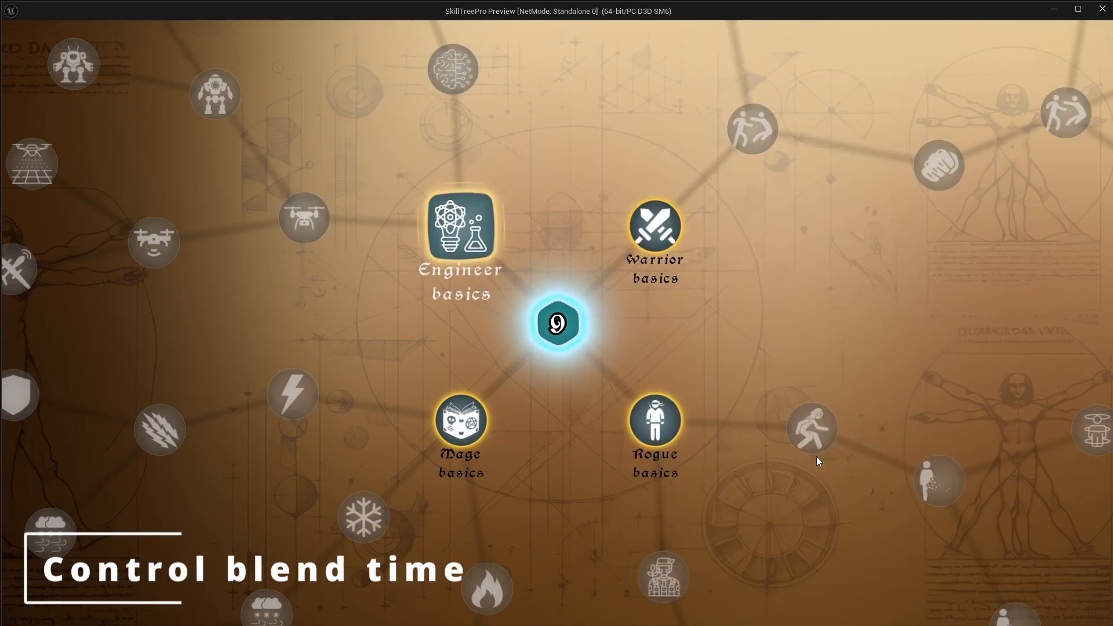
{"action": "left_click", "coordinate": [460, 228]}
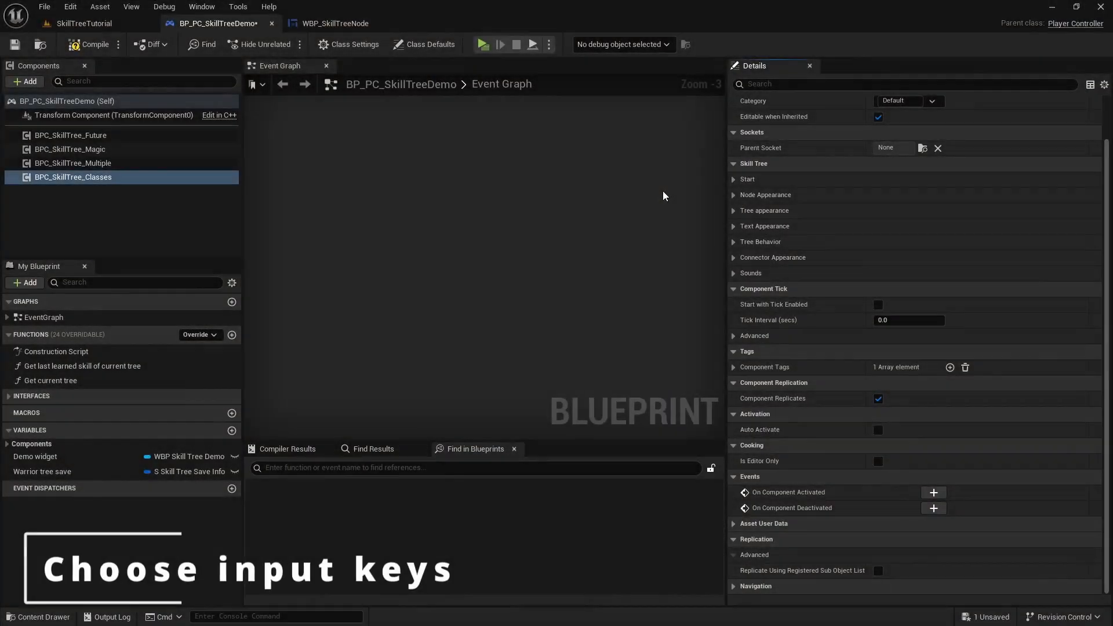
Expand the Classes tree's Start settings and its Open/Close Widget Keys.
{"action": "left_click", "coordinate": [734, 179]}
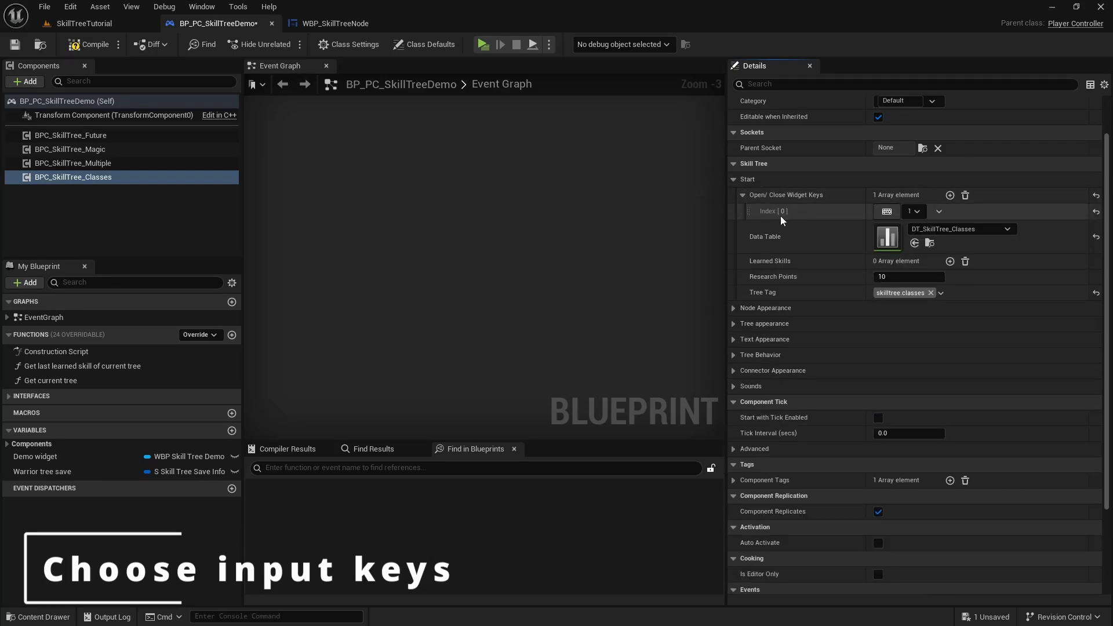
{"action": "left_click", "coordinate": [949, 195]}
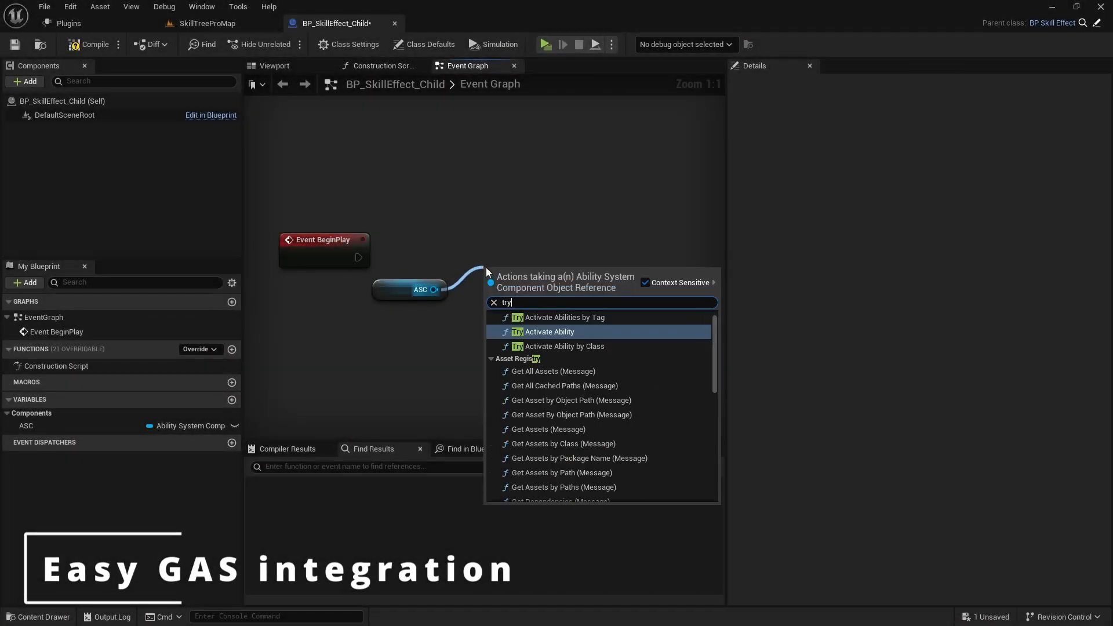
Add a Try Activate Ability by Class node off the ASC pin.
{"action": "left_click", "coordinate": [564, 346]}
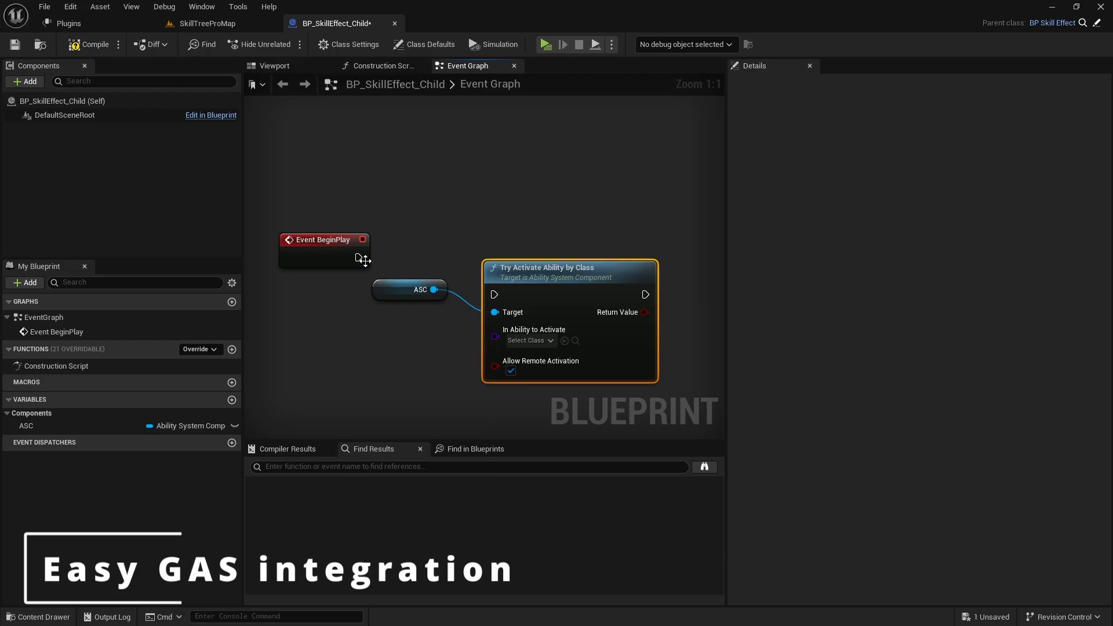